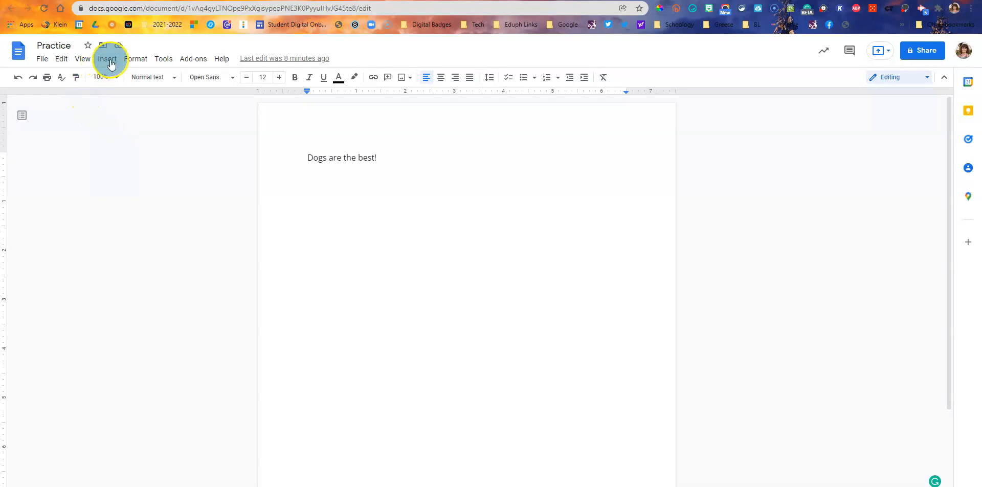
# Bring up the Insert menu's Image options (upload, web search, Drive, Photos, URL, Camera)
pyautogui.click(106, 58)
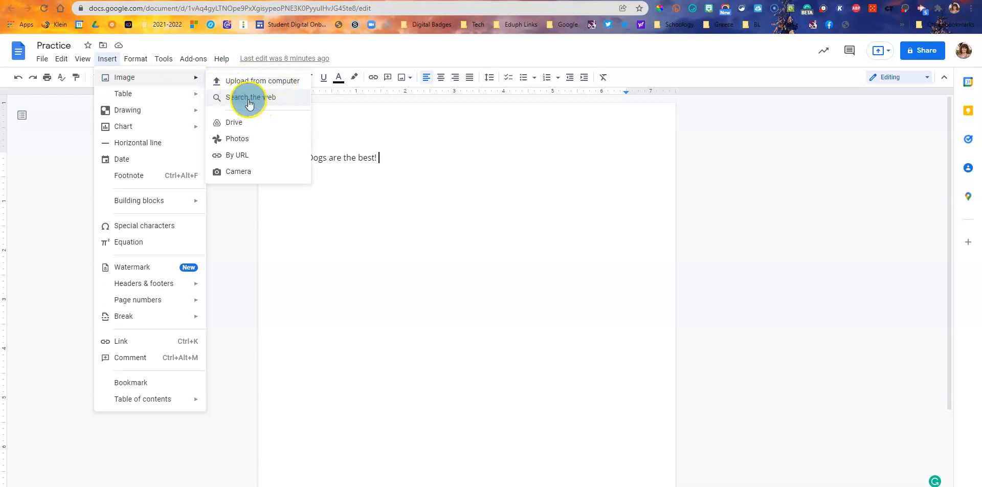
pyautogui.moveTo(227, 122)
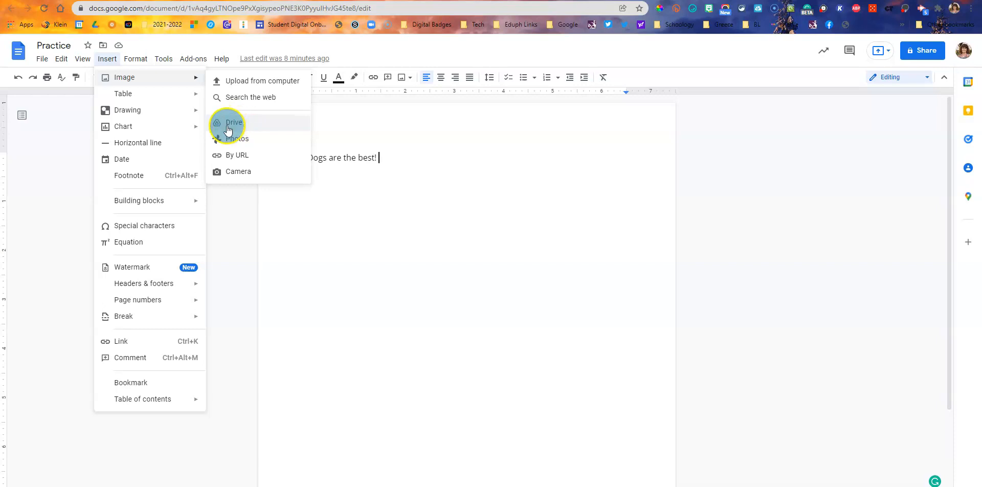
pyautogui.moveTo(242, 138)
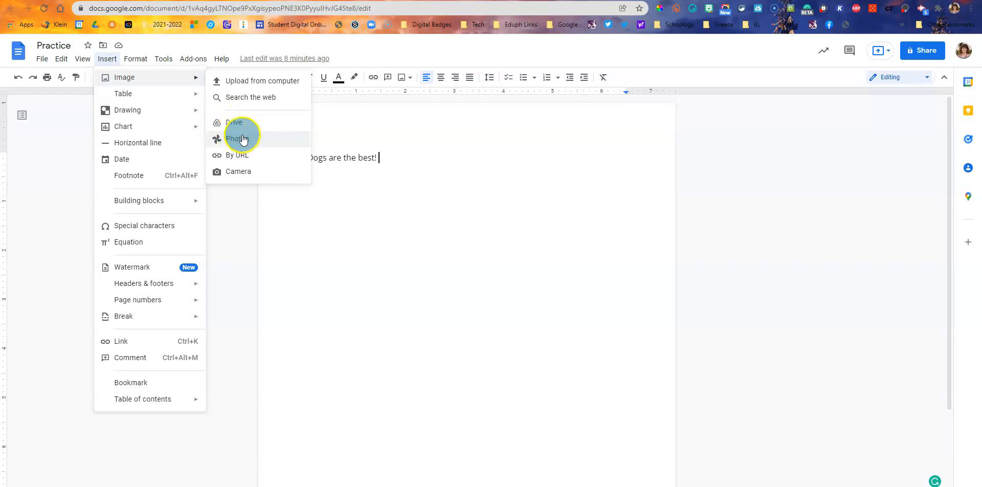
pyautogui.moveTo(236, 156)
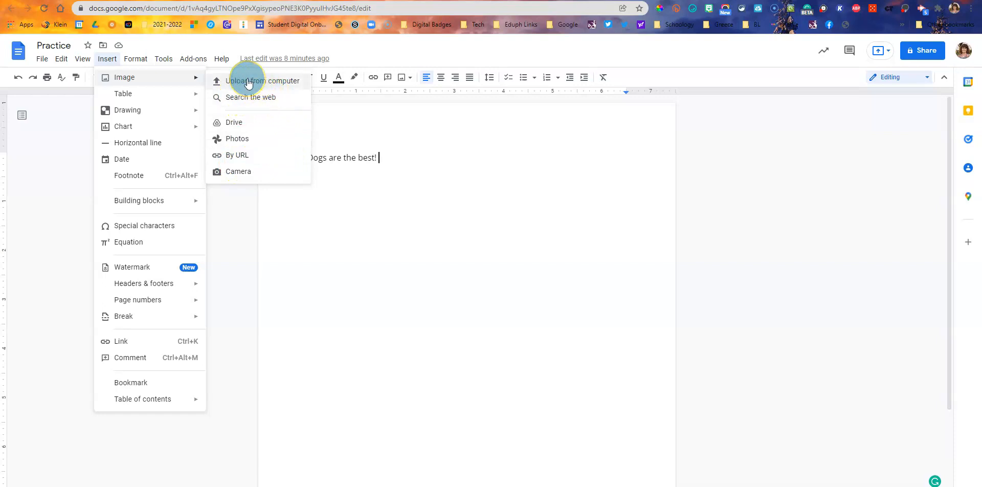
# Start an upload from the computer and browse to the Pictures folder
pyautogui.click(263, 79)
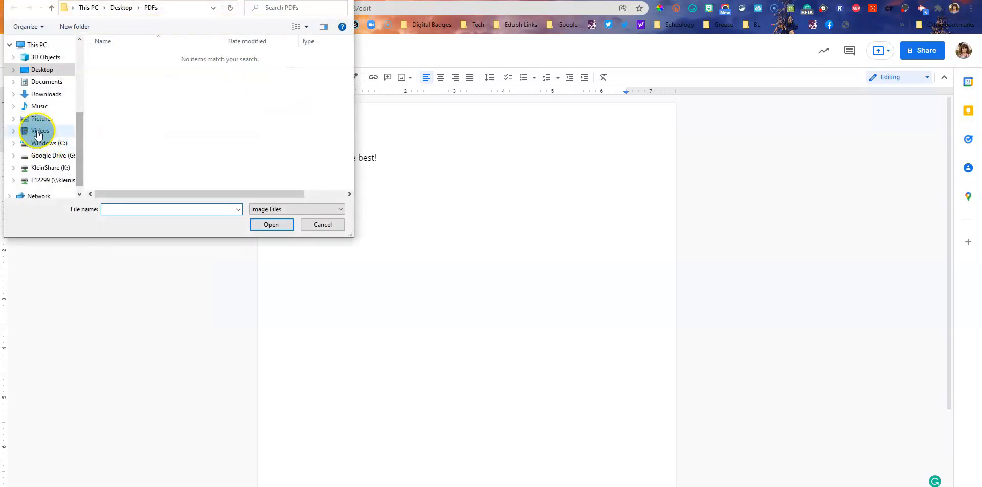
pyautogui.click(41, 119)
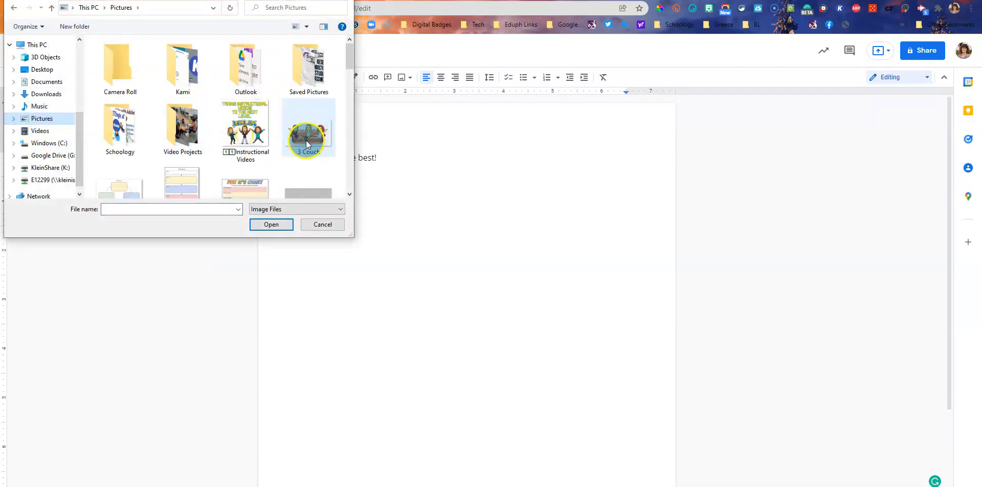
pyautogui.moveTo(307, 132)
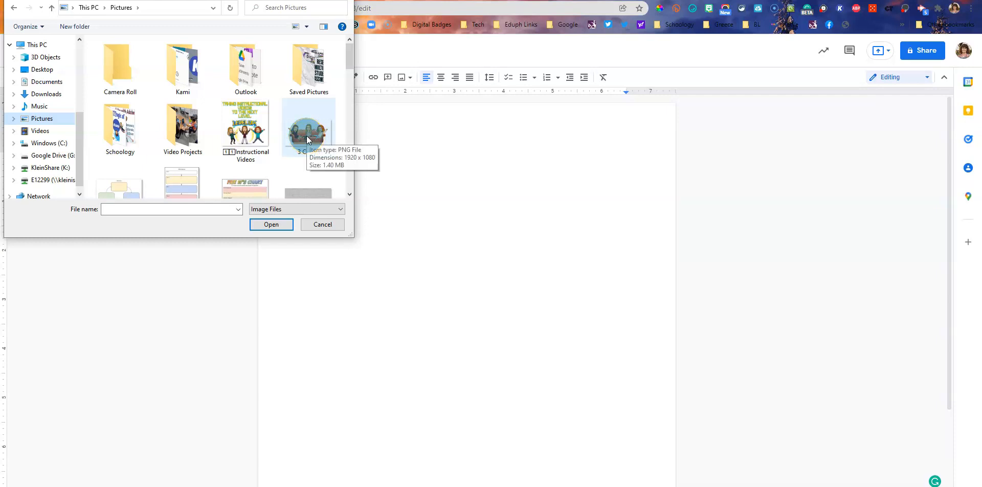
# Insert the cartoon orange-couch image below 'Dogs are the best!'
pyautogui.click(271, 224)
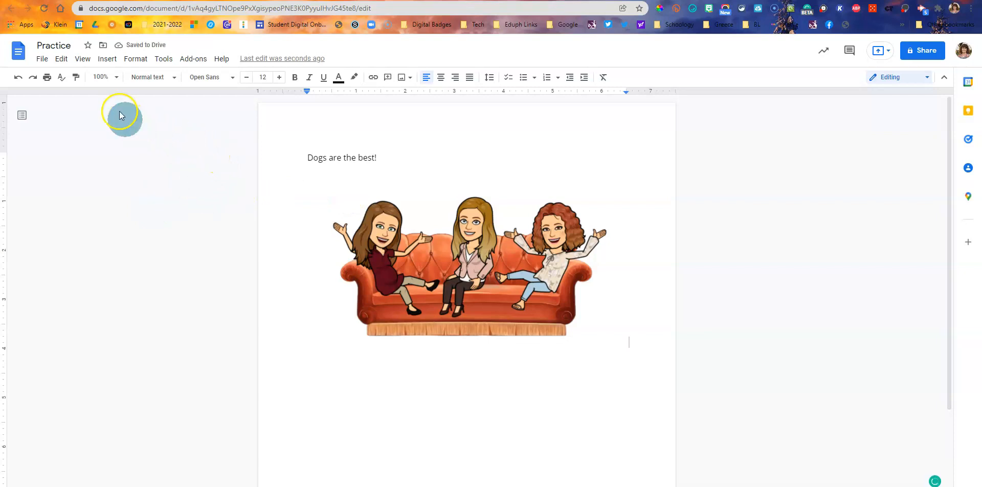
pyautogui.moveTo(156, 136)
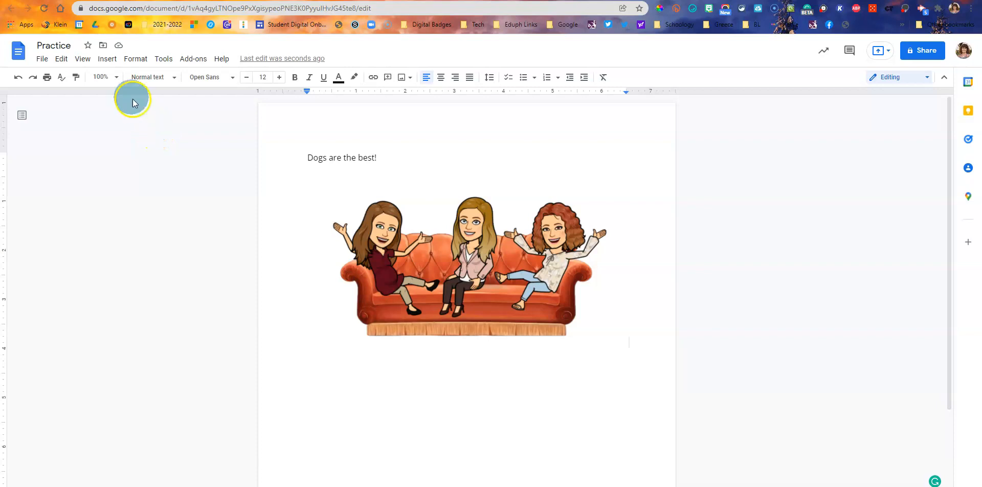
# Bring up the Google Images web-search panel beside the document
pyautogui.click(107, 58)
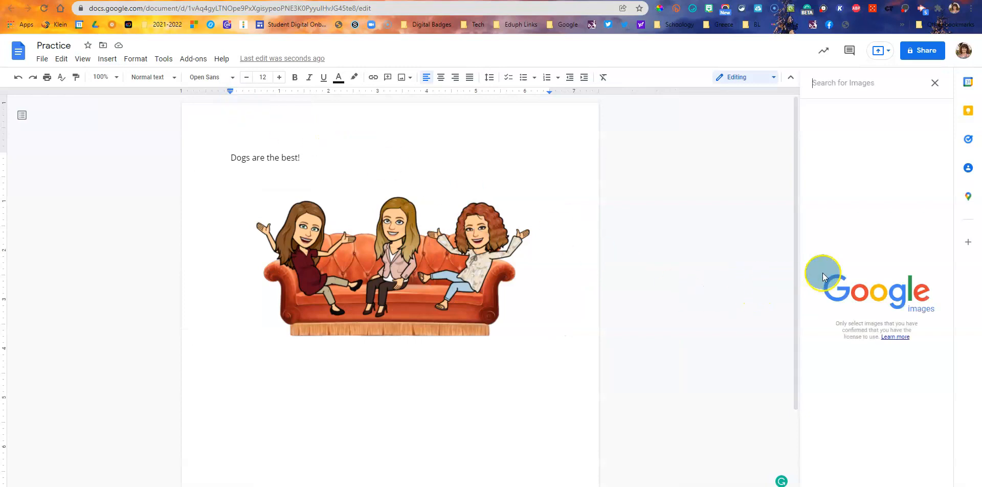
pyautogui.moveTo(819, 277)
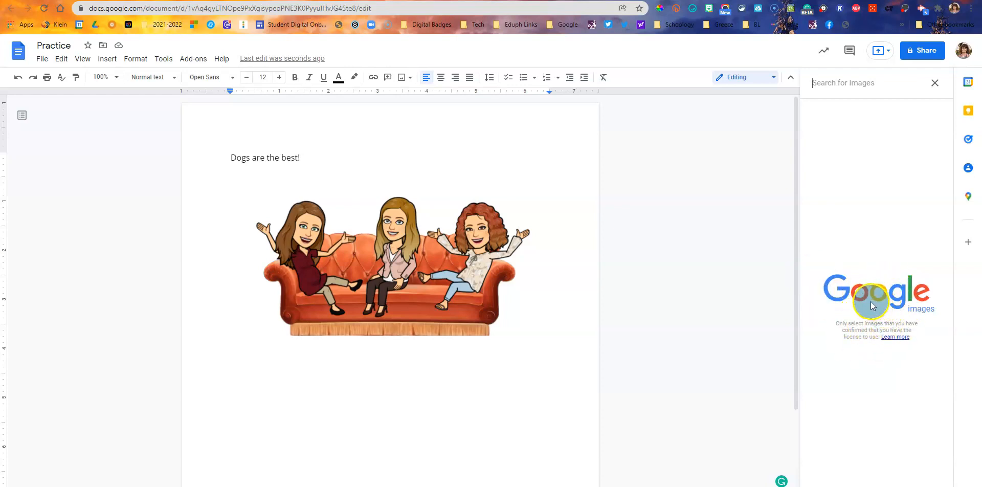
pyautogui.moveTo(861, 312)
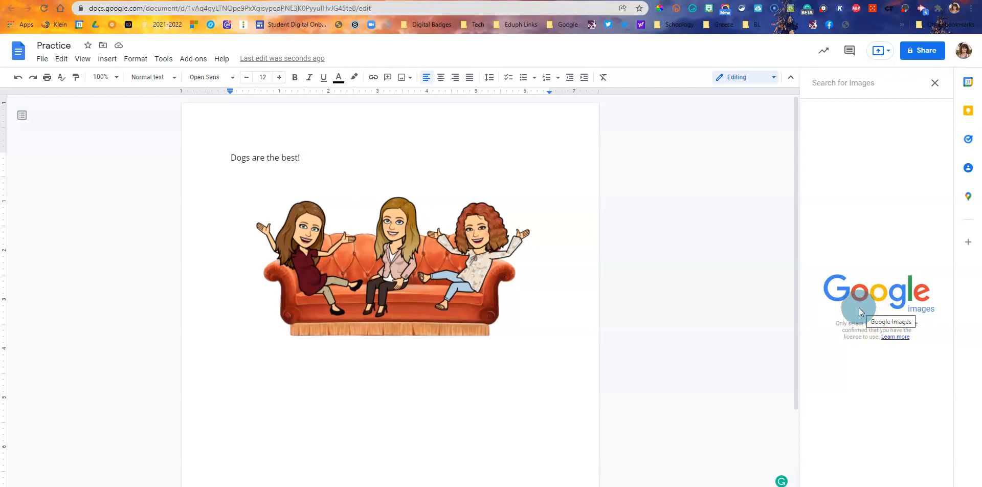
# Search images for 'dogs' and insert the spaniel puppy and flag puppy photos
pyautogui.write('dogs')
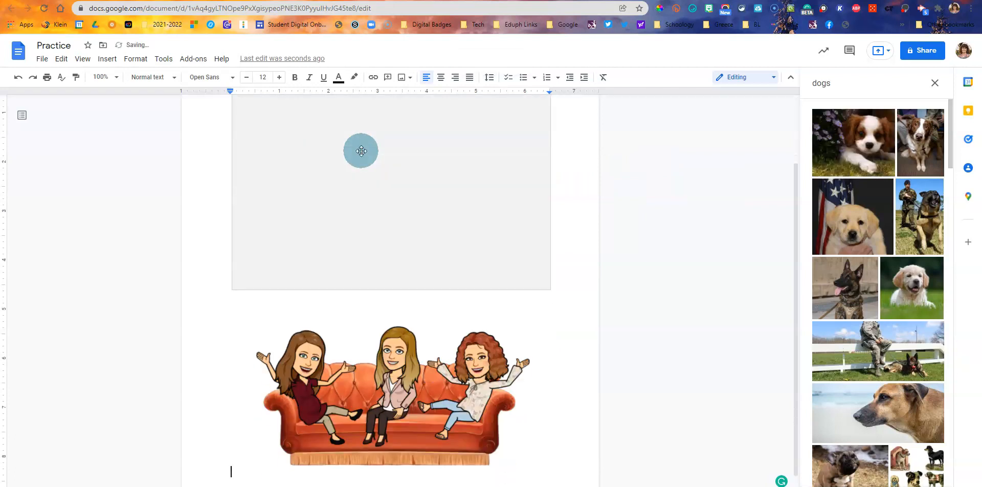
pyautogui.click(853, 141)
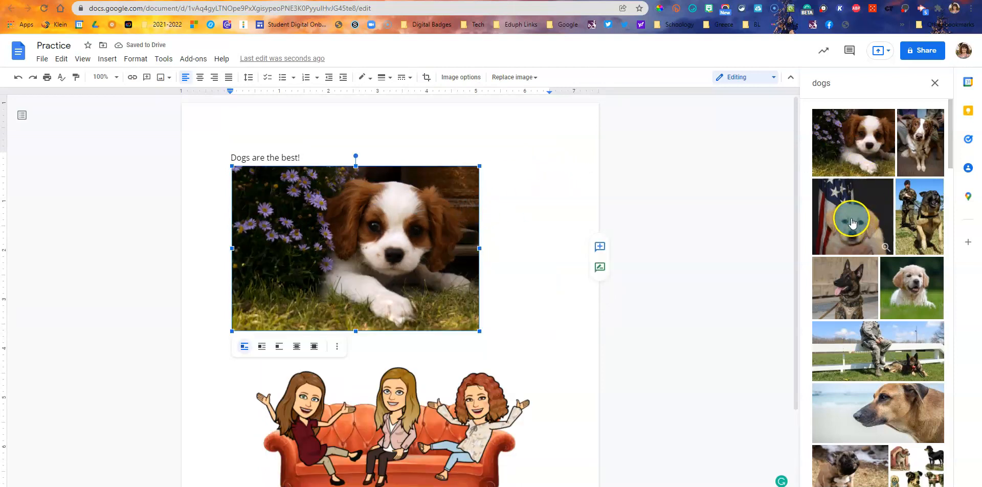
pyautogui.click(852, 215)
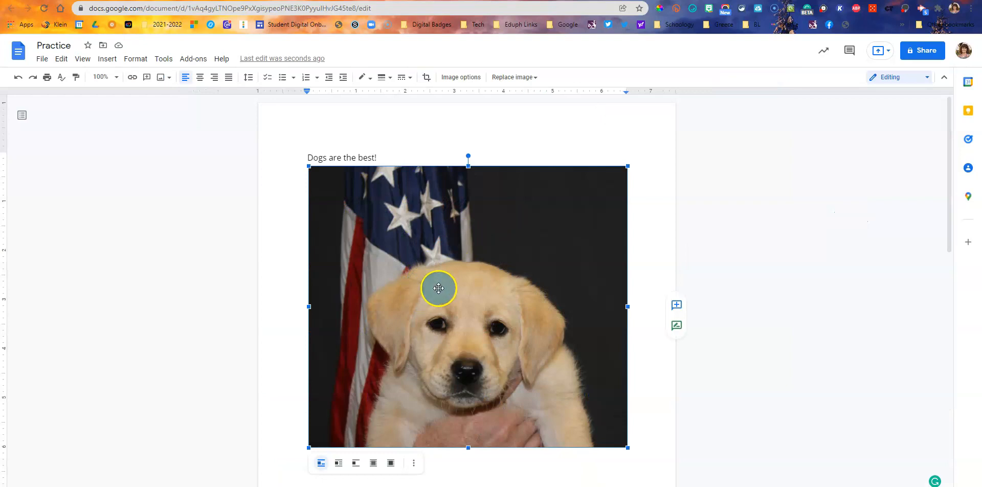